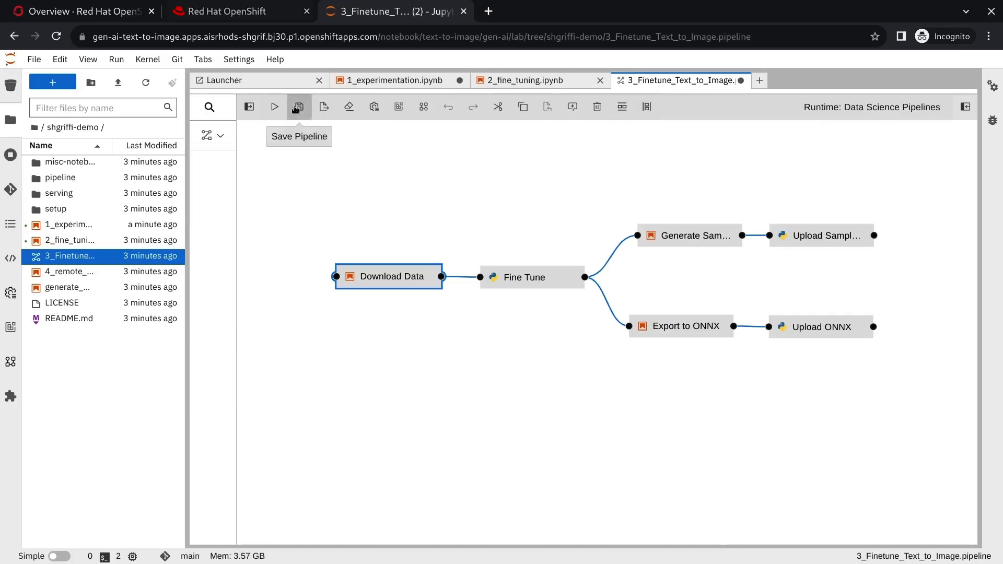
- Save and submit the text-to-image fine-tuning pipeline as a Data Science Pipelines run, keeping the default name
click(274, 106)
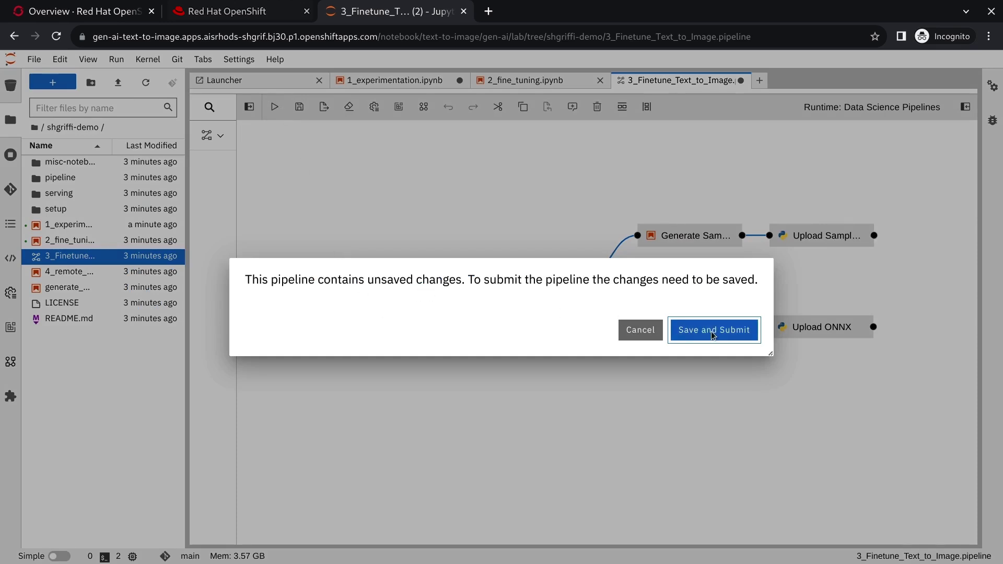
click(714, 329)
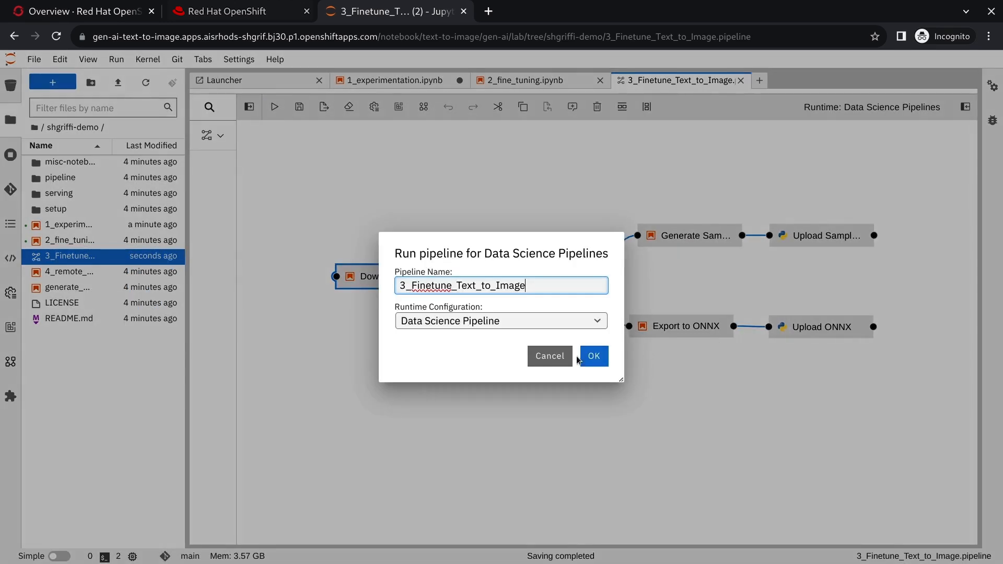
click(594, 355)
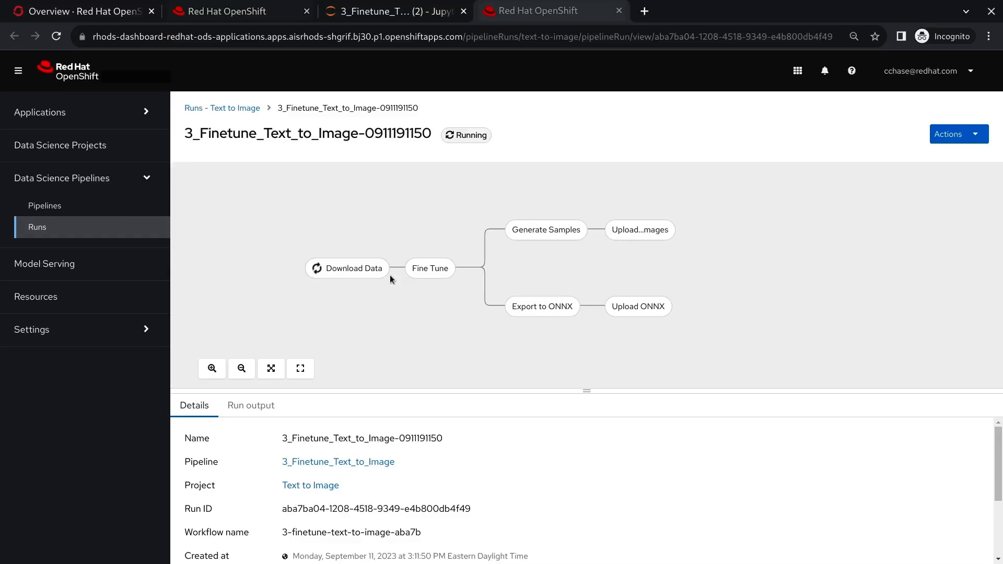
mouse_move(617, 295)
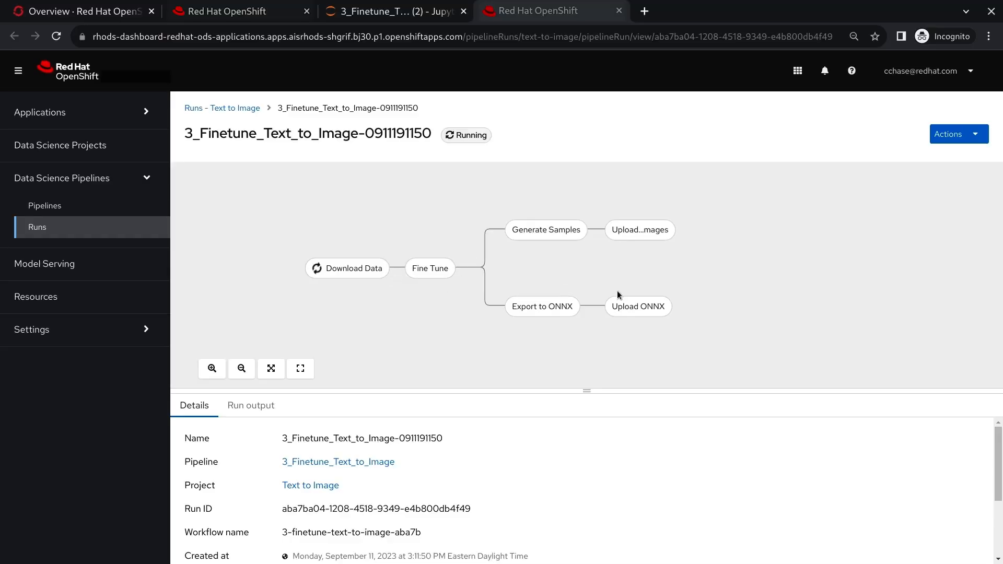